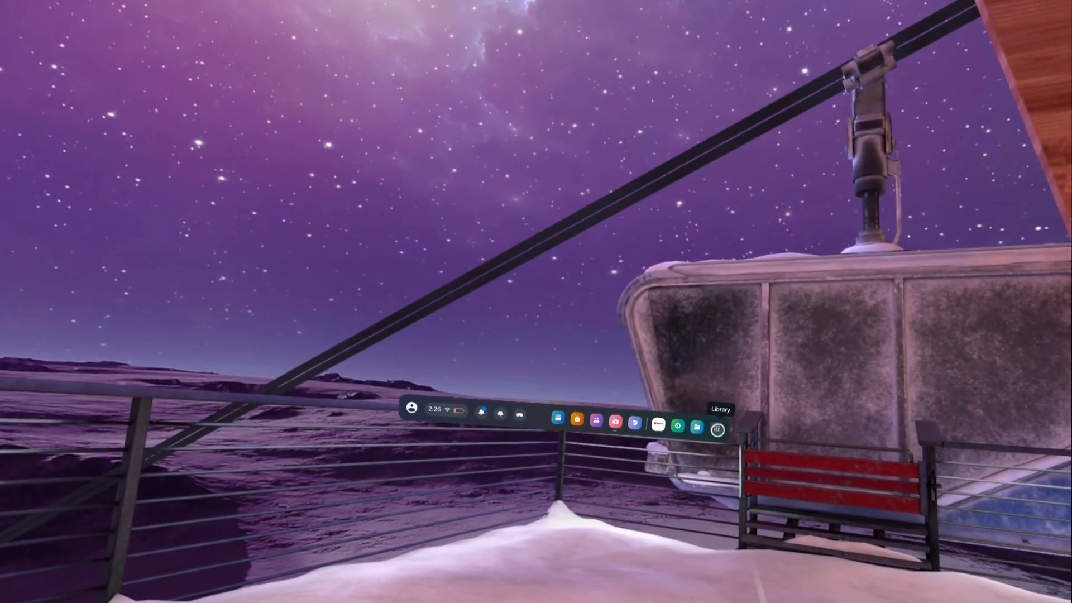
- Open the app Library from the grid icon on the universal menu bar
{"action": "left_click", "coordinate": [716, 429]}
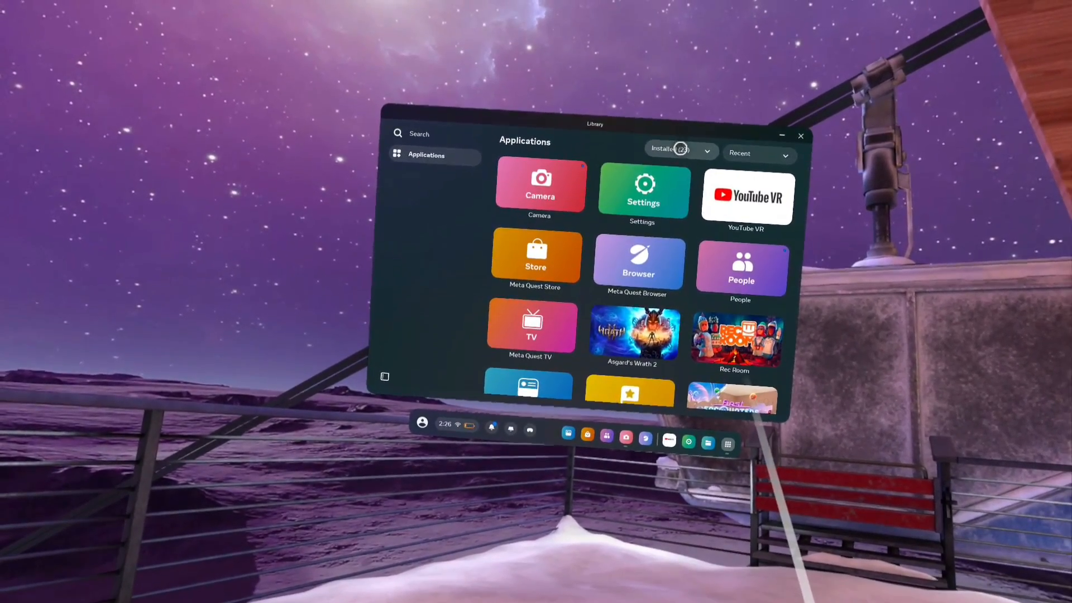
{"action": "left_click", "coordinate": [675, 150]}
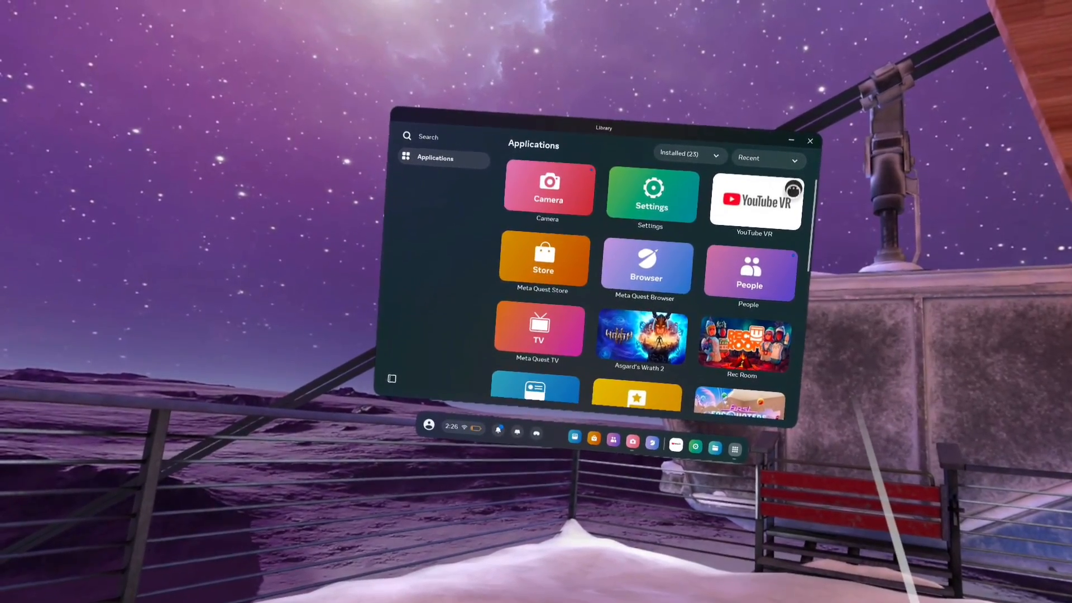
- Uninstall YouTube VR from its tile's context menu and confirm the removal
{"action": "right_click", "coordinate": [755, 198]}
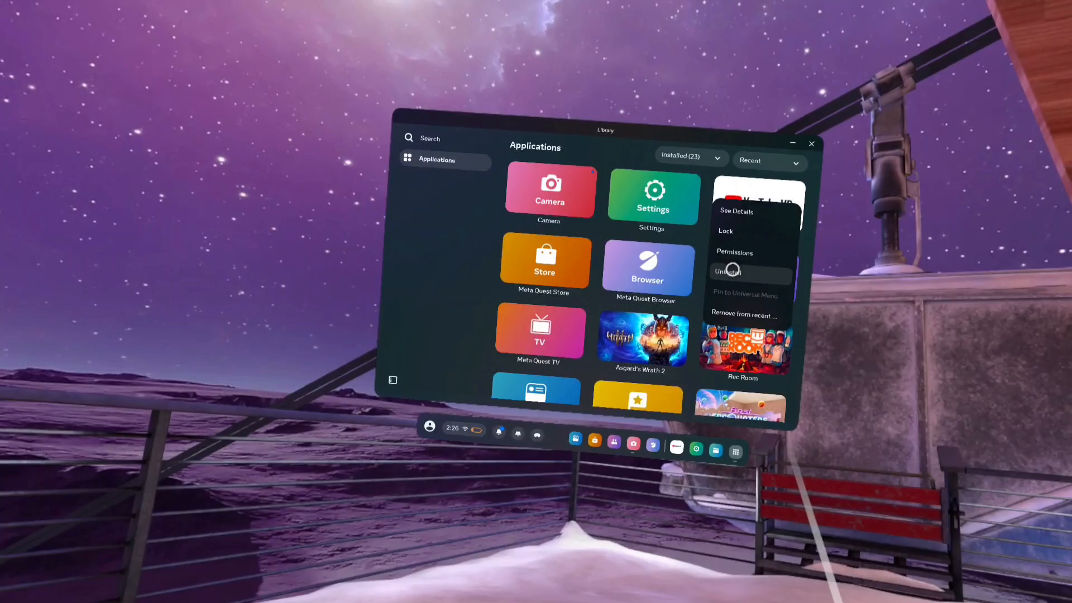
{"action": "left_click", "coordinate": [729, 271]}
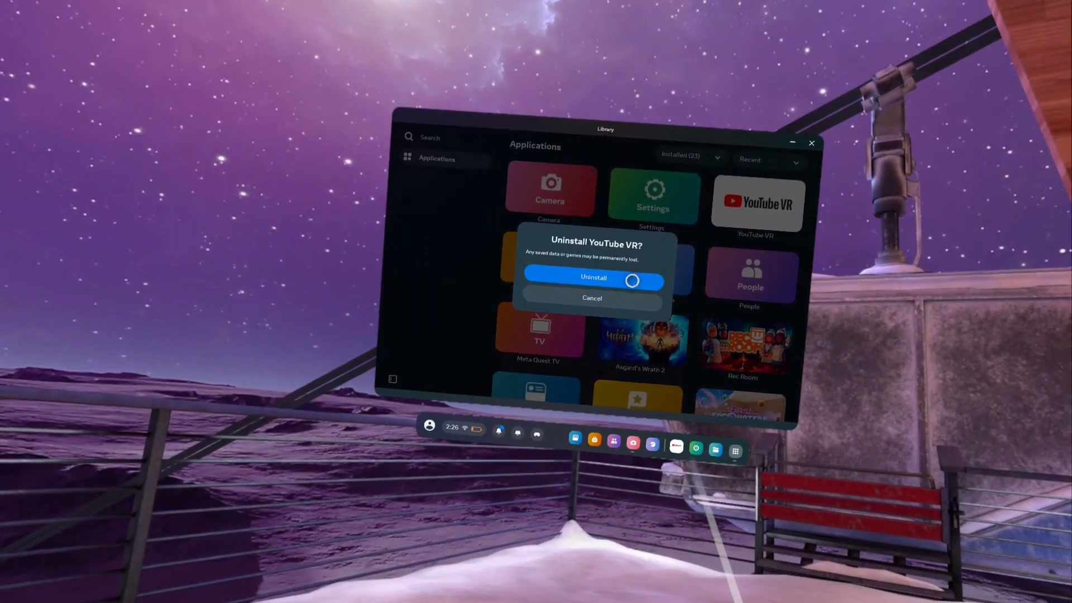
{"action": "left_click", "coordinate": [593, 278]}
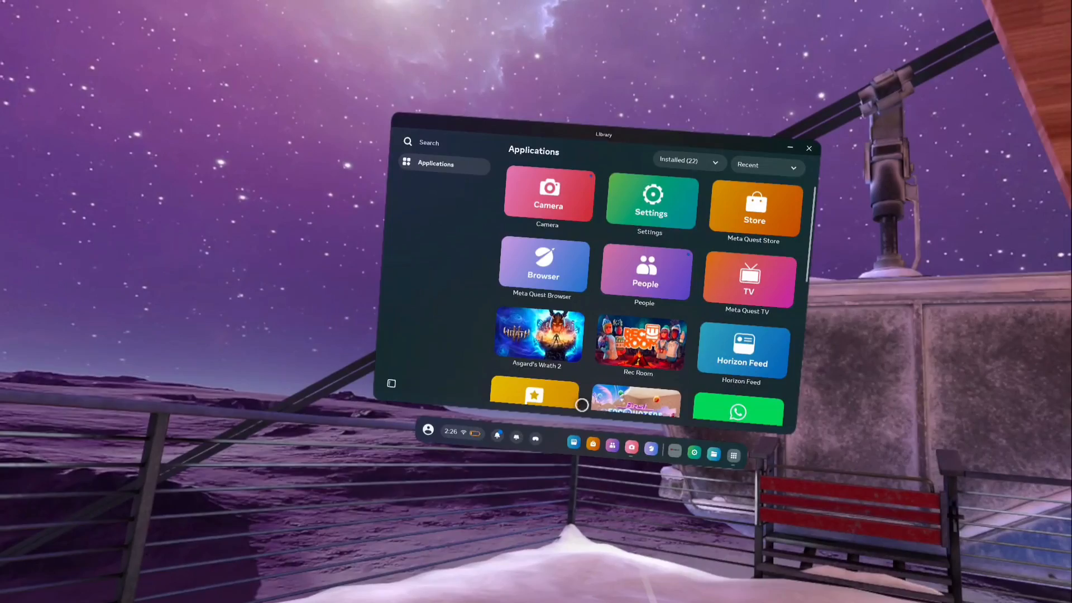